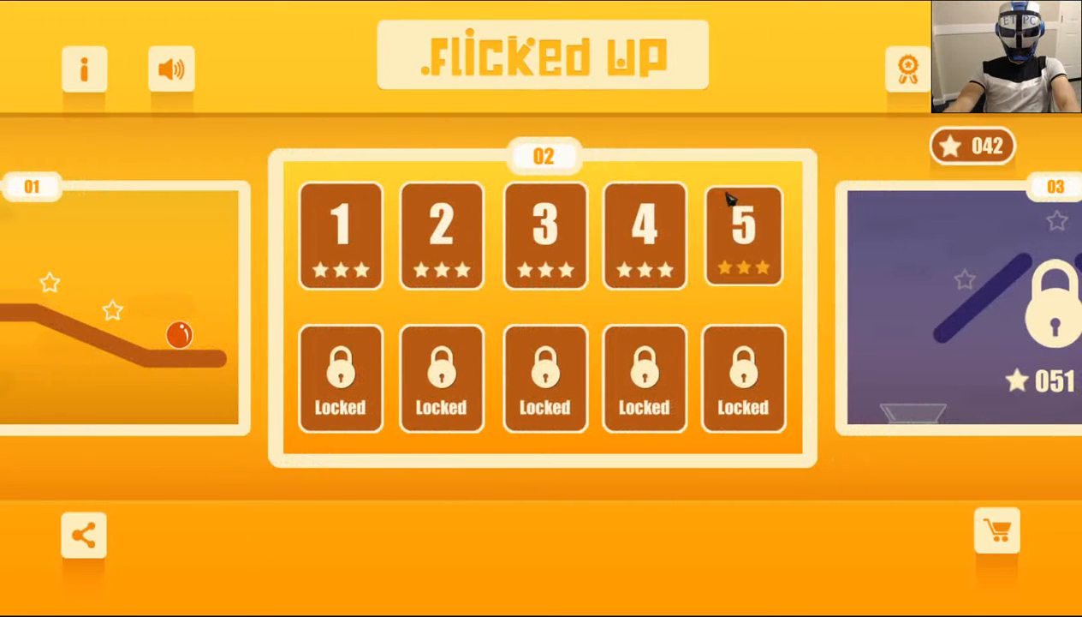
Launch level 5 from the section 02 level-select grid
click(743, 232)
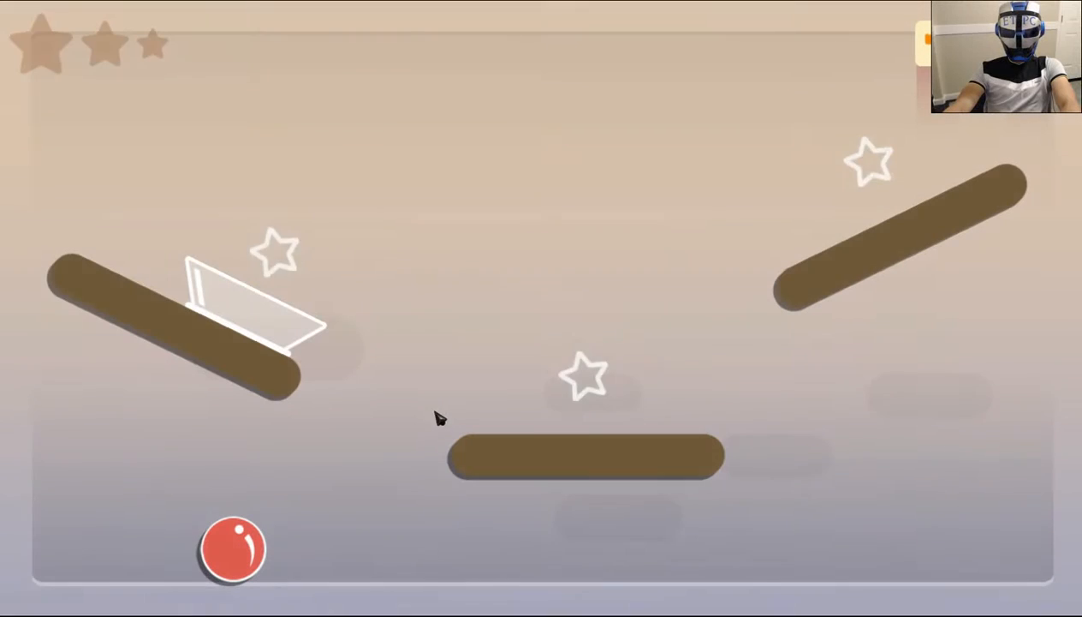
mouse_move(226, 572)
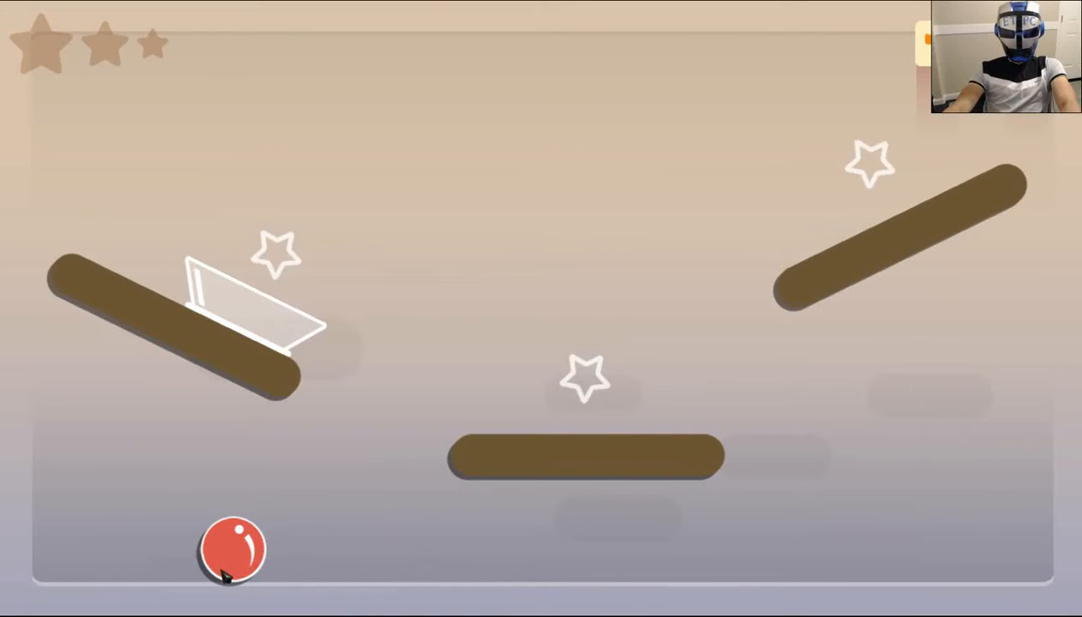
mouse_move(853, 38)
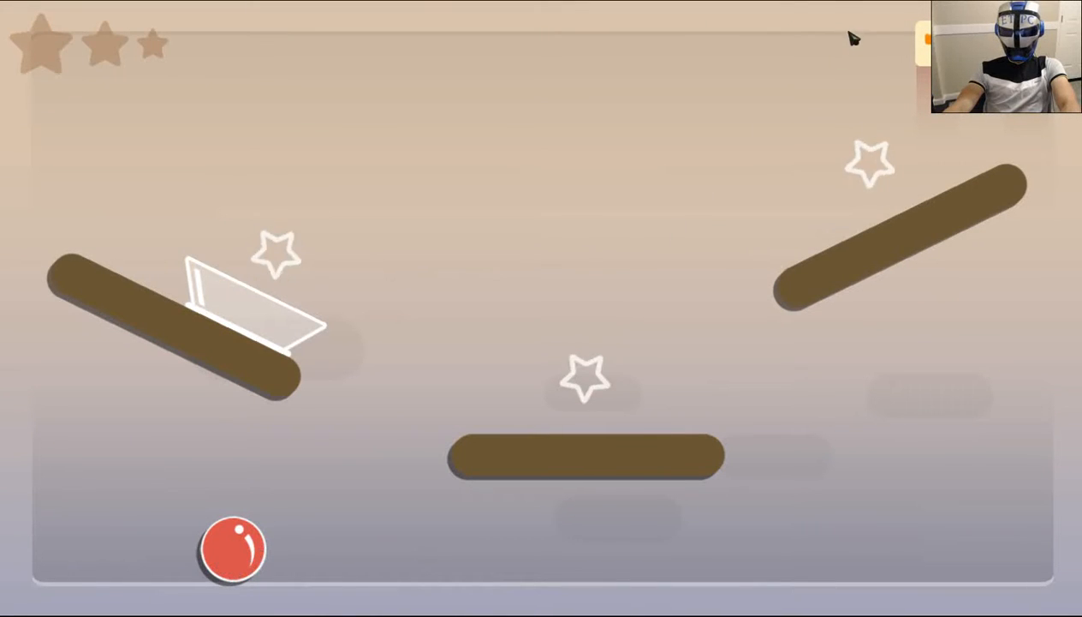
mouse_move(240, 416)
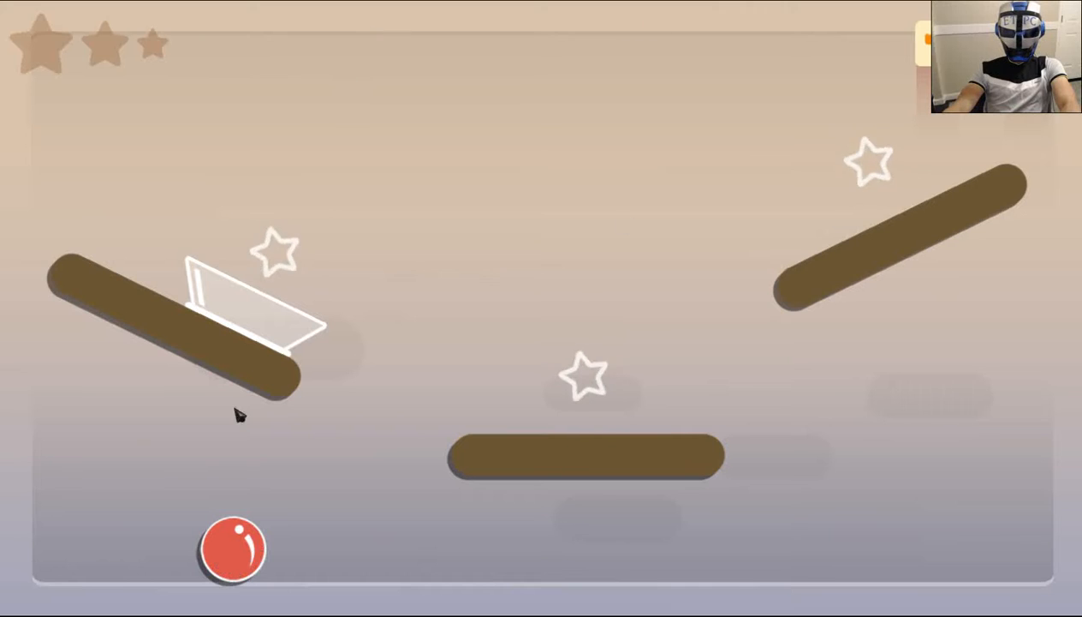